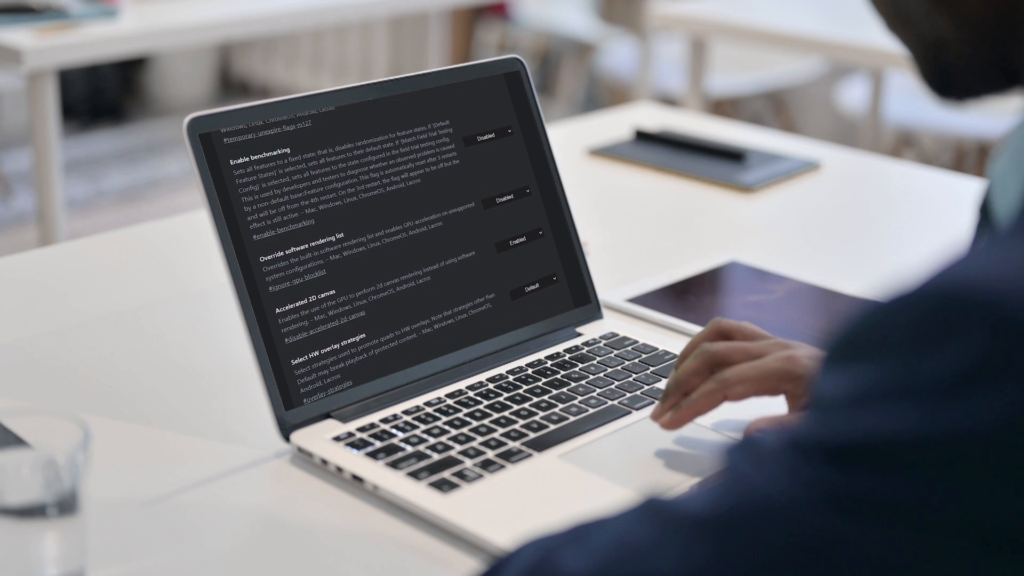
Scroll down the chrome://flags experiments list to view the available flags.
{"action": "scroll", "scroll_direction": "down", "scroll_amount": 3}
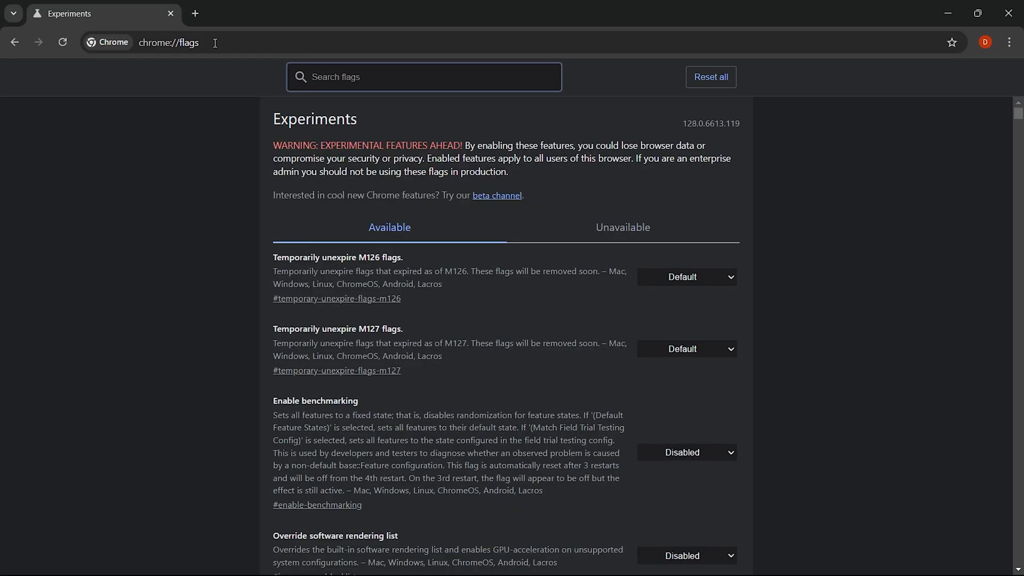
Find the Parallel downloading flag by searching 'Par' and set it to Enabled.
{"action": "type", "text": "Parallel"}
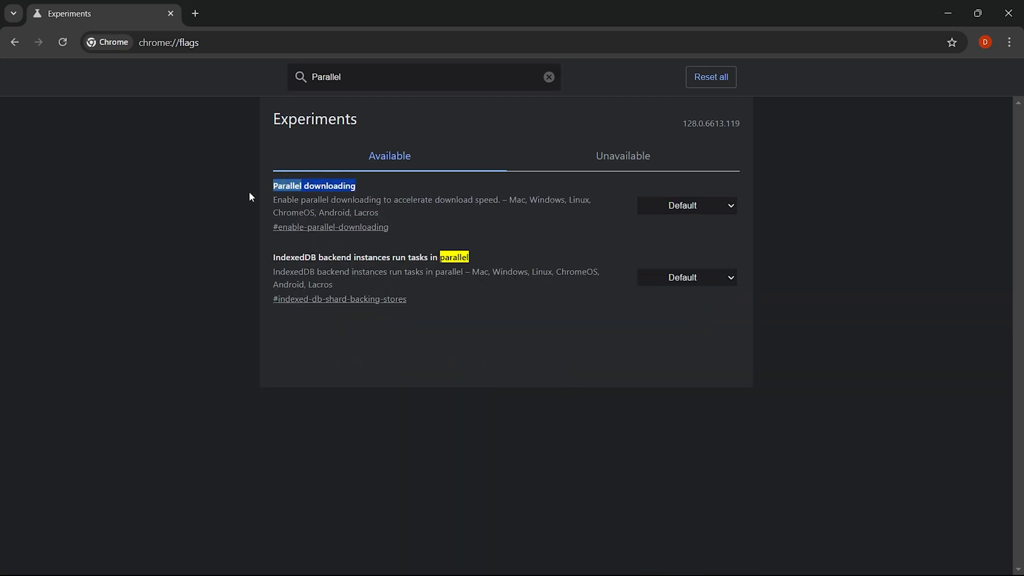
{"action": "left_click", "coordinate": [686, 205]}
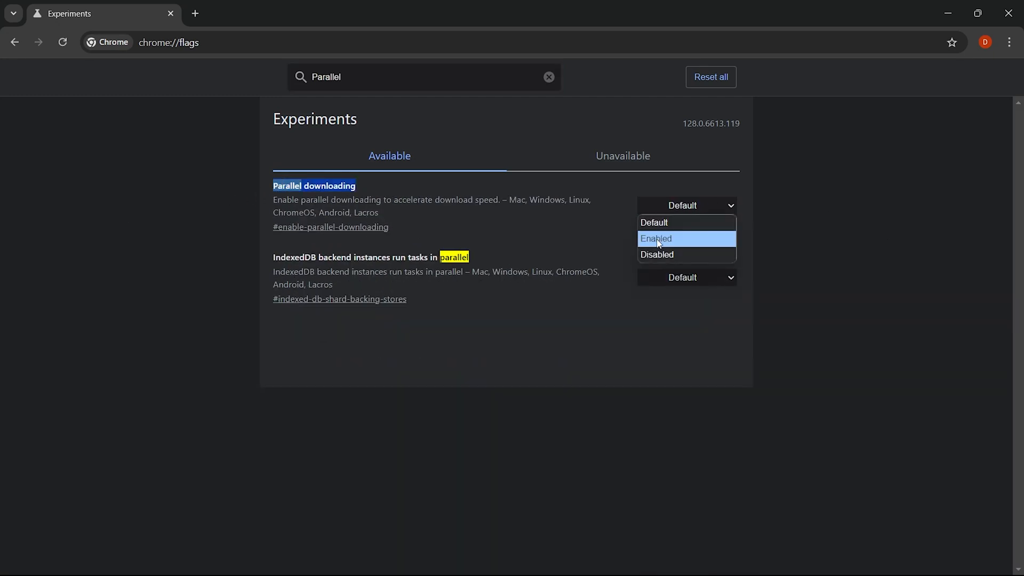
{"action": "left_click", "coordinate": [656, 238]}
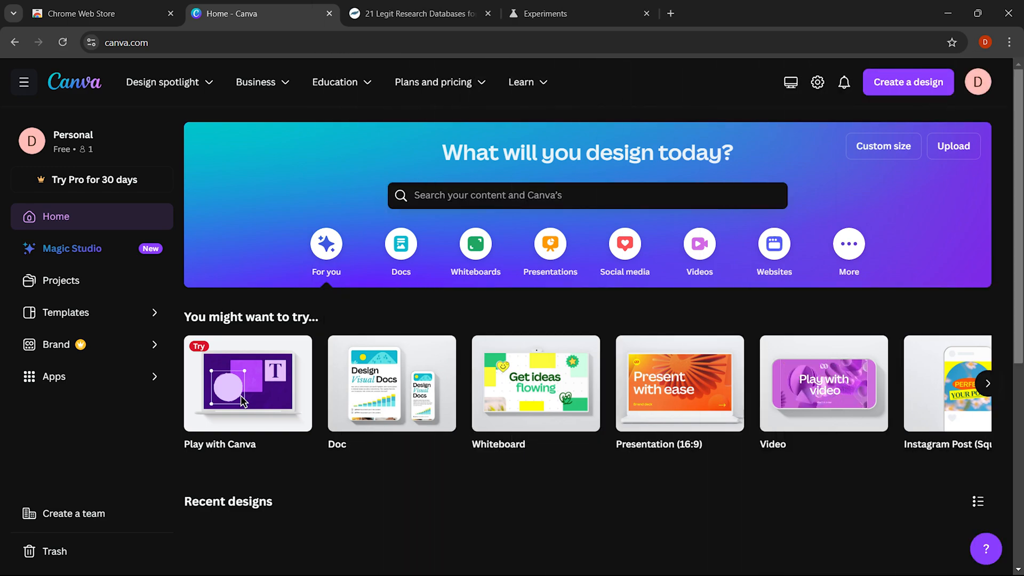
Switch tabs and return to the Experiments tab showing Parallel downloading enabled.
{"action": "left_click", "coordinate": [418, 12]}
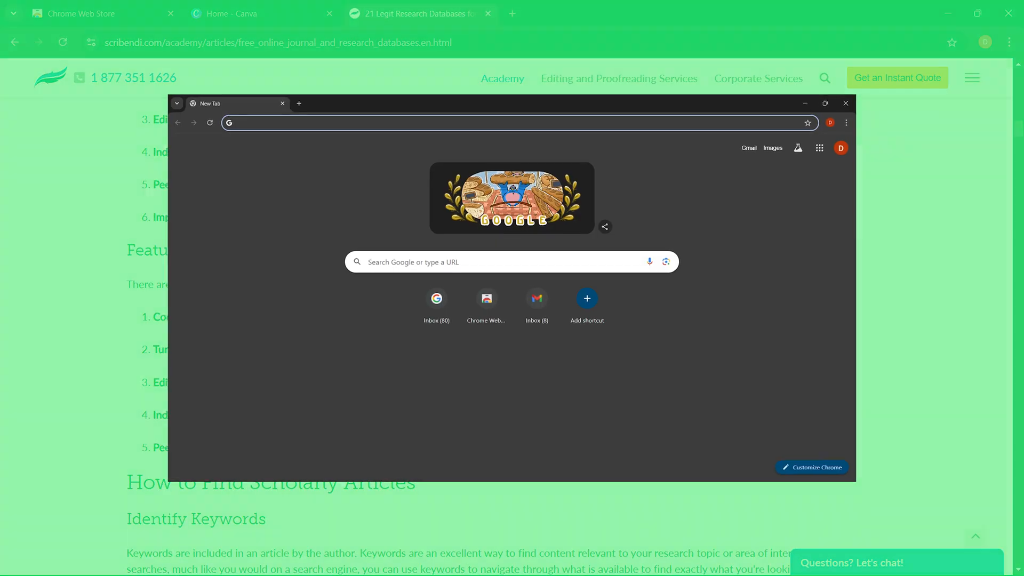
{"action": "left_click", "coordinate": [825, 103]}
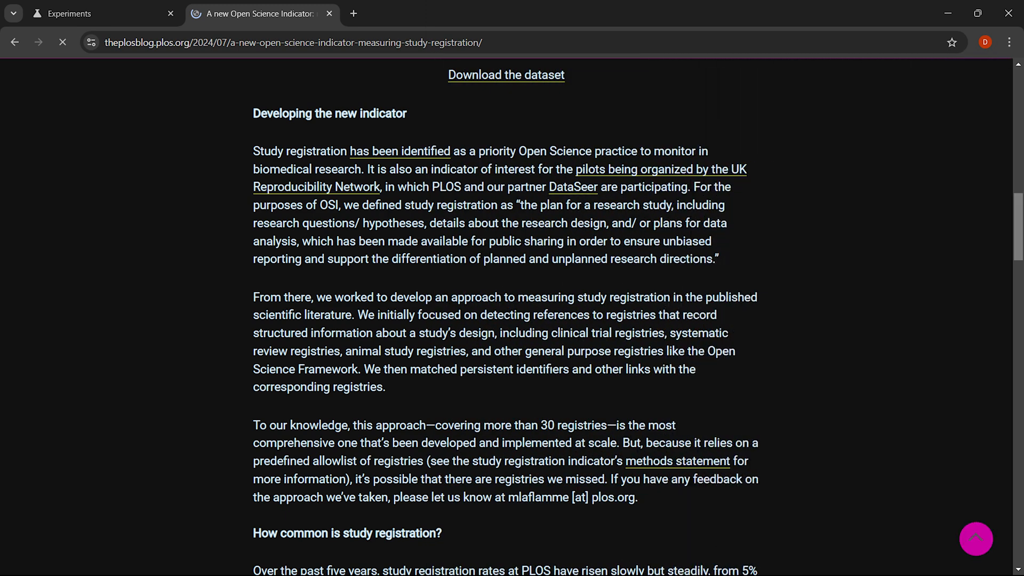
{"action": "left_click", "coordinate": [98, 13]}
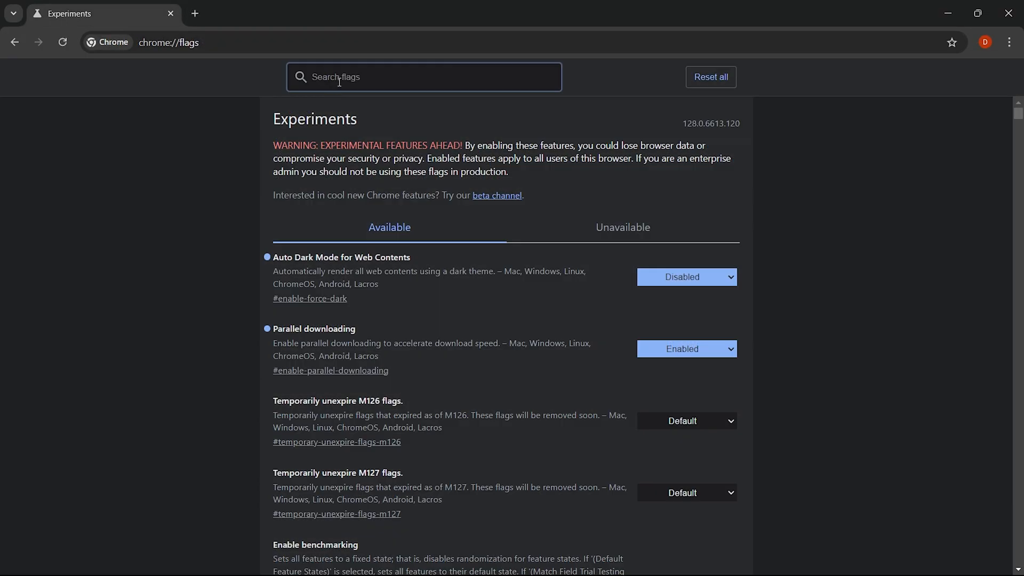
Set Auto Dark Mode for Web Contents to Enabled and relaunch the browser.
{"action": "type", "text": "Auto dark"}
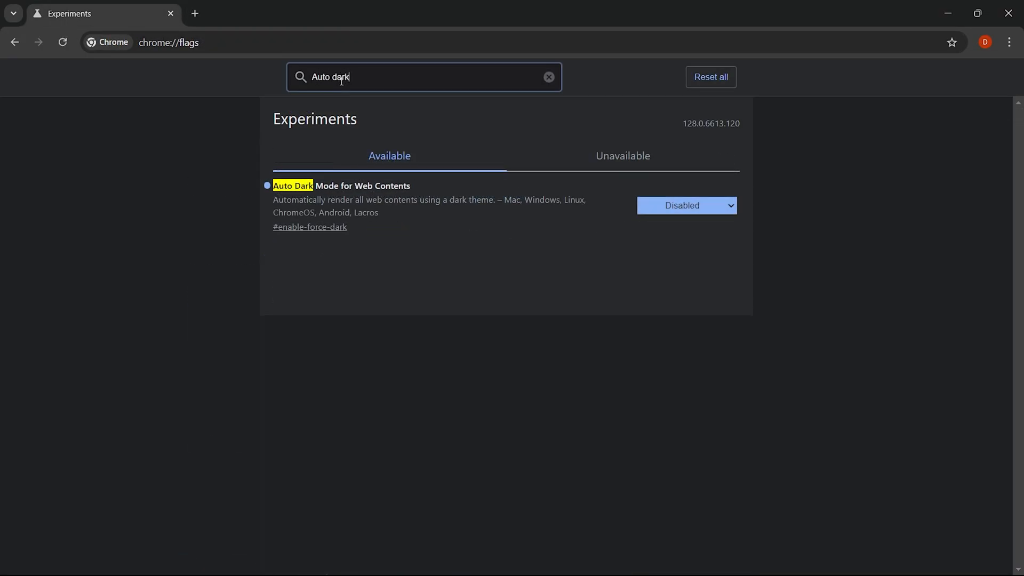
{"action": "type", "text": "mode for web contents"}
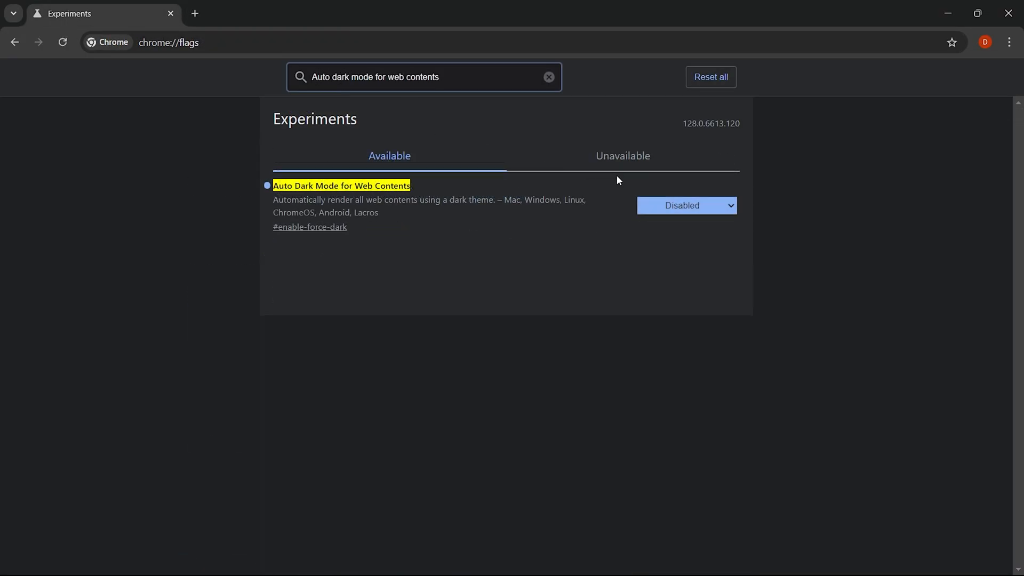
{"action": "left_click", "coordinate": [686, 205]}
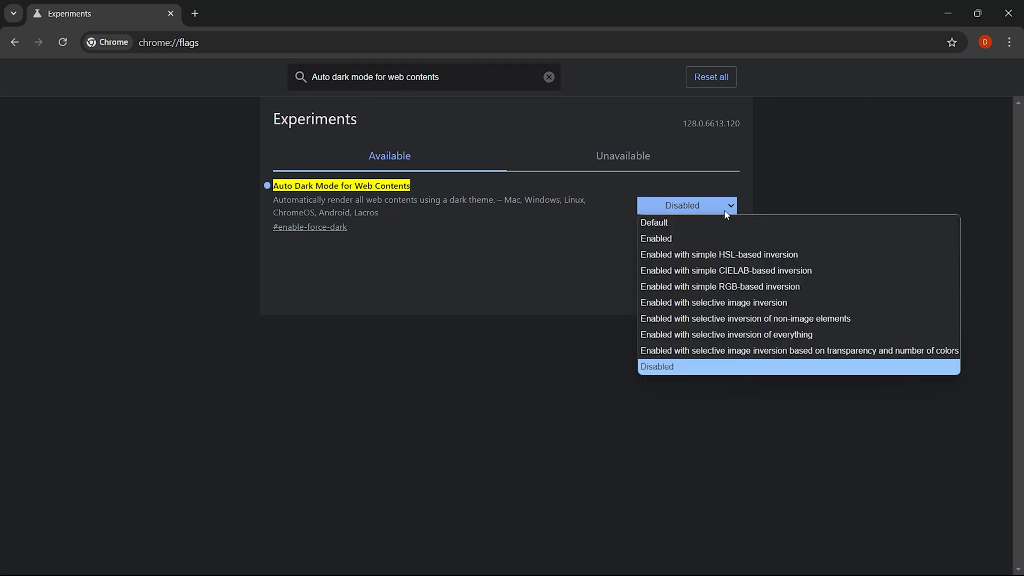
{"action": "left_click", "coordinate": [656, 238]}
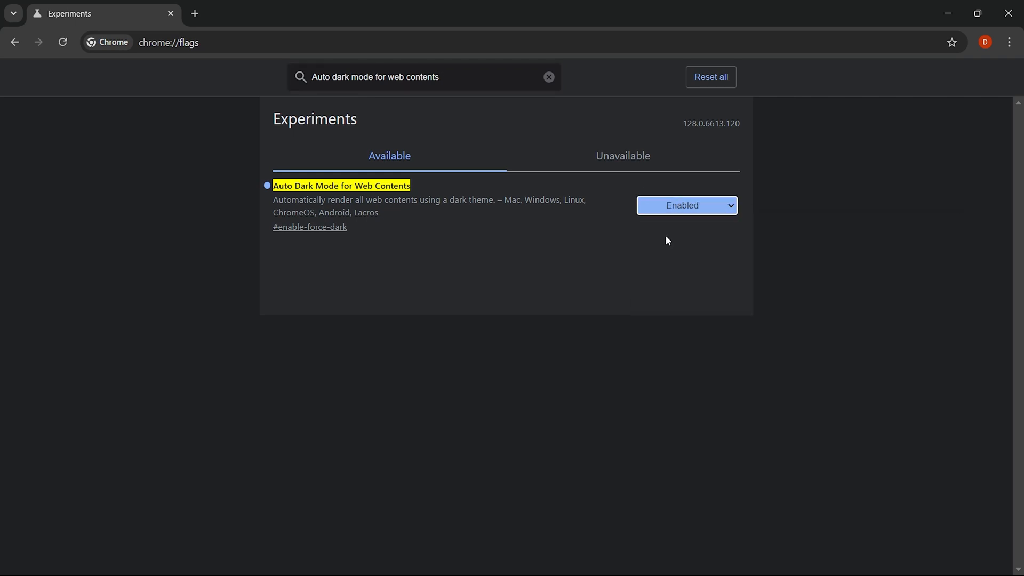
{"action": "left_click", "coordinate": [686, 205]}
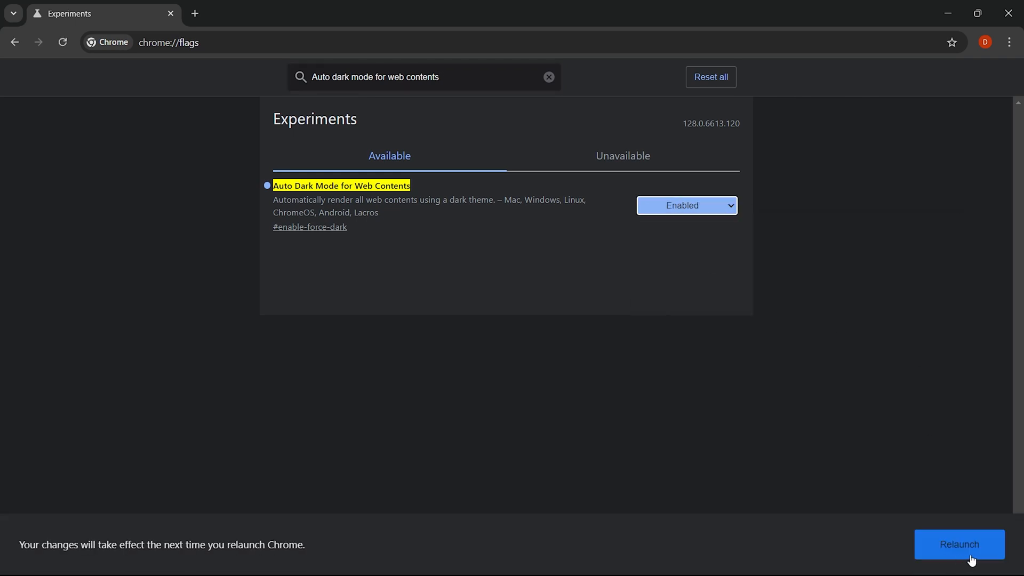
{"action": "left_click", "coordinate": [959, 544]}
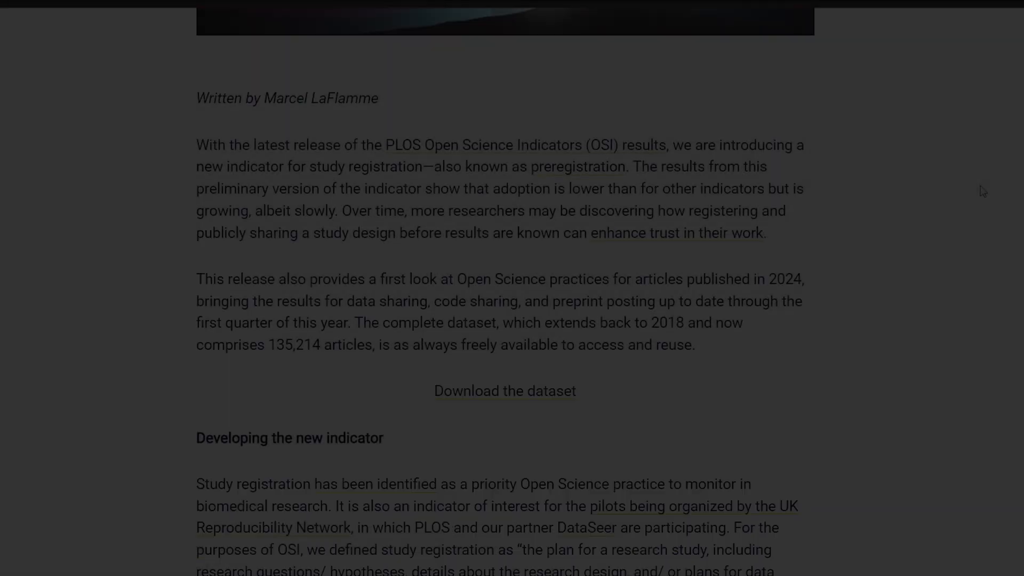
{"action": "scroll", "scroll_direction": "down", "scroll_amount": 3}
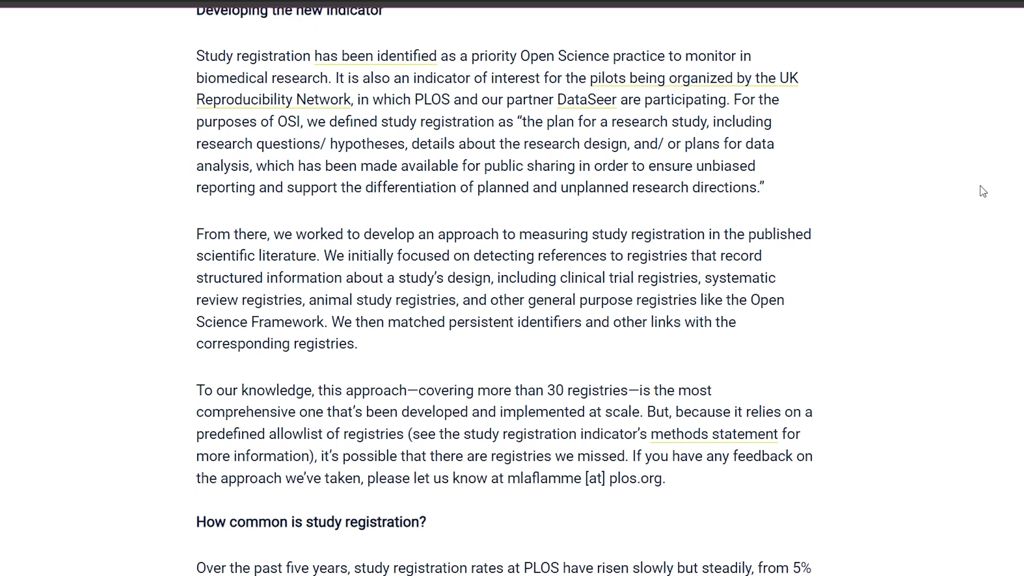
{"action": "scroll", "scroll_direction": "down", "scroll_amount": 3}
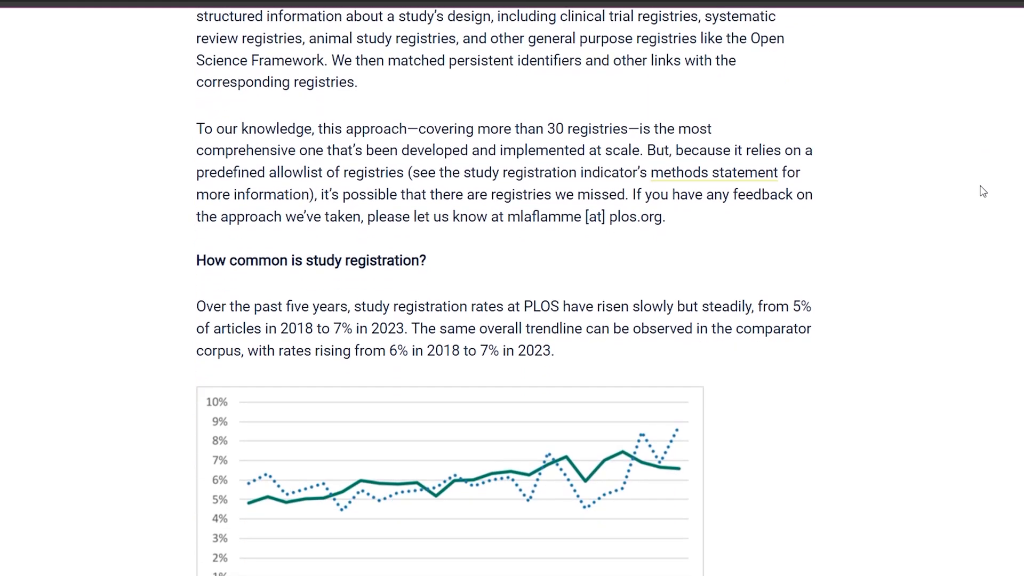
{"action": "scroll", "scroll_direction": "down", "scroll_amount": 3}
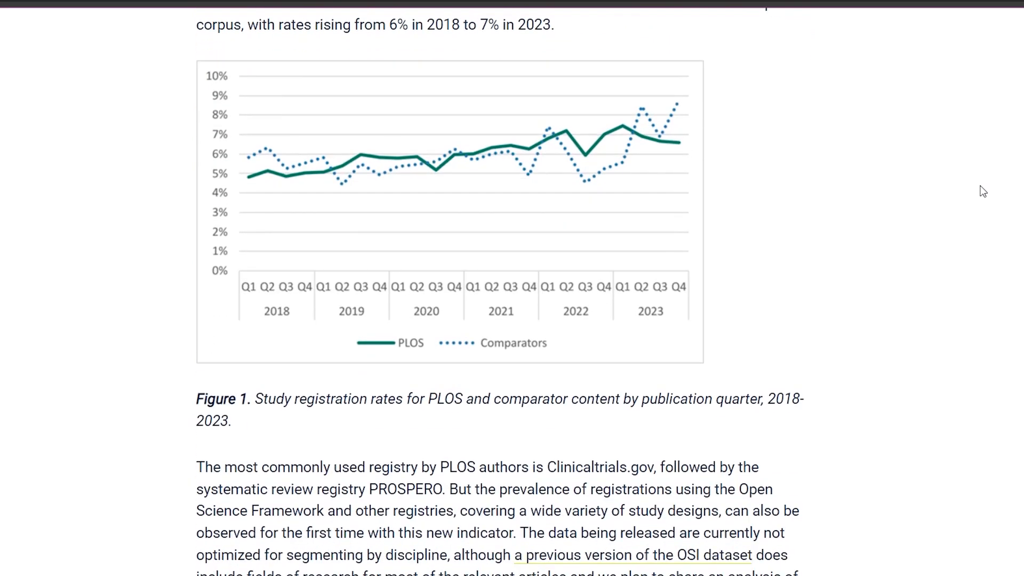
{"action": "scroll", "scroll_direction": "down", "scroll_amount": 3}
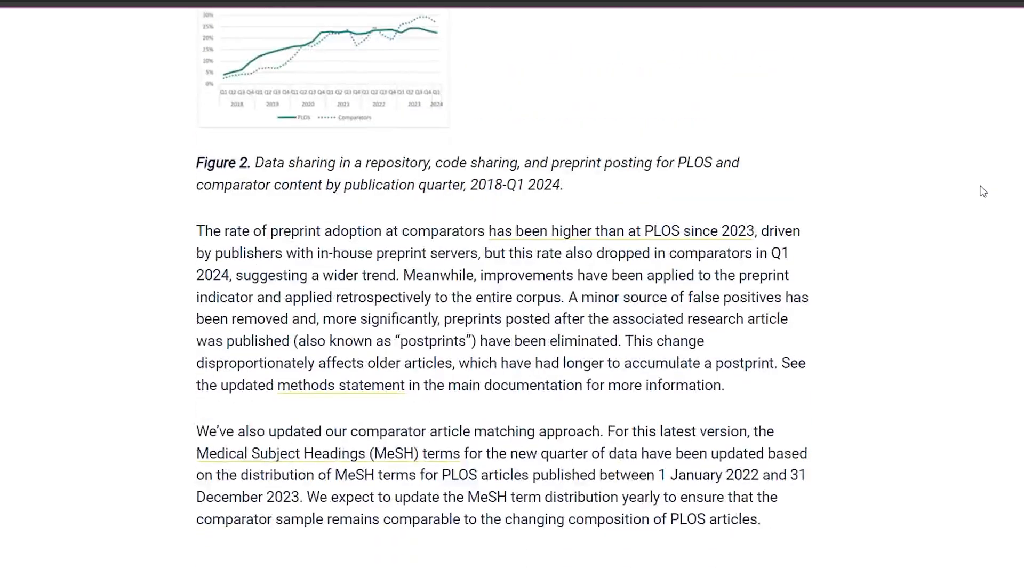
{"action": "scroll", "scroll_direction": "down", "scroll_amount": 3}
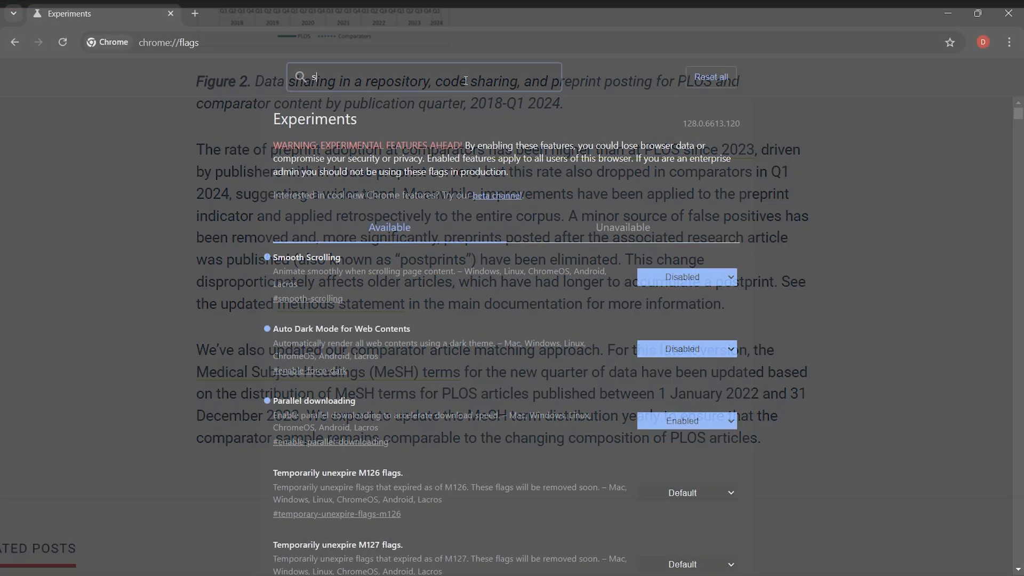
Search the flags for 'smooth scrolling' and view the Smooth Scrolling flag.
{"action": "type", "text": "smooth scrolling"}
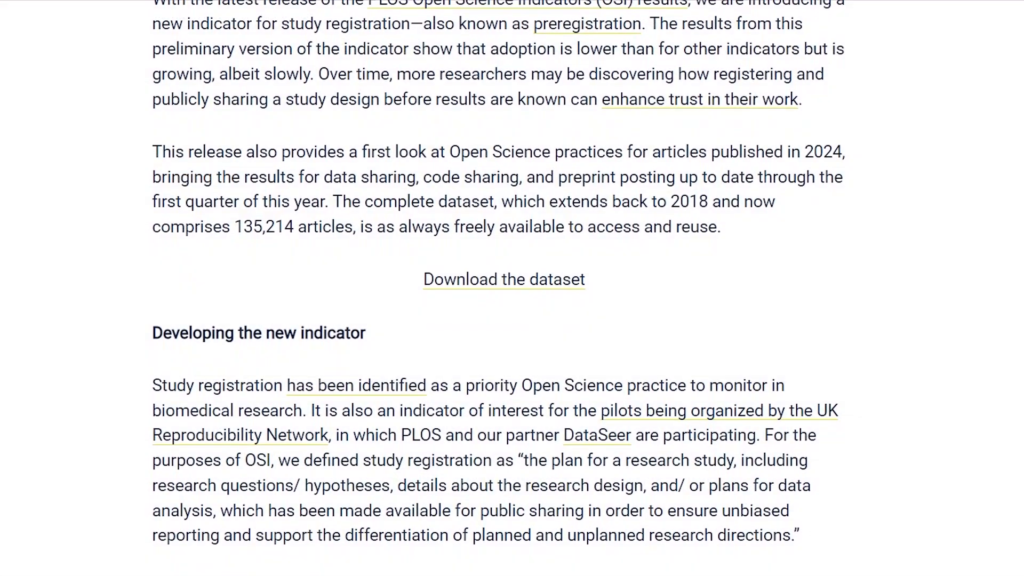
{"action": "scroll", "scroll_direction": "down", "scroll_amount": 3}
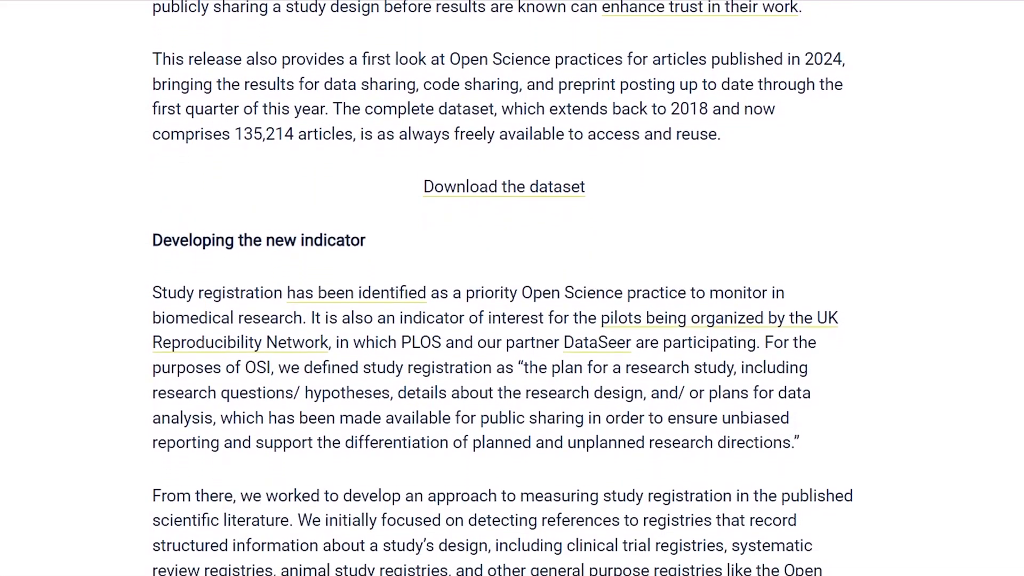